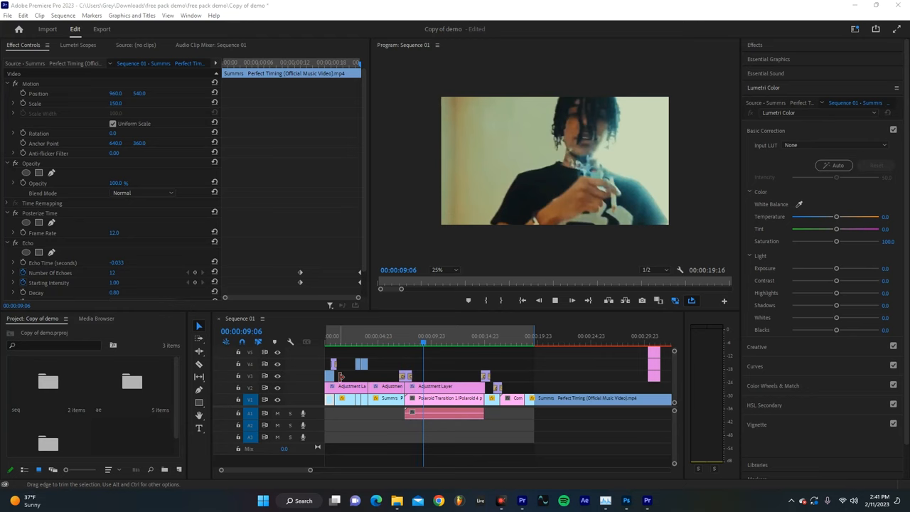
- Move the playhead to 00:00:00:00, where the Crumpled Paper overlay clips begin
click(514, 336)
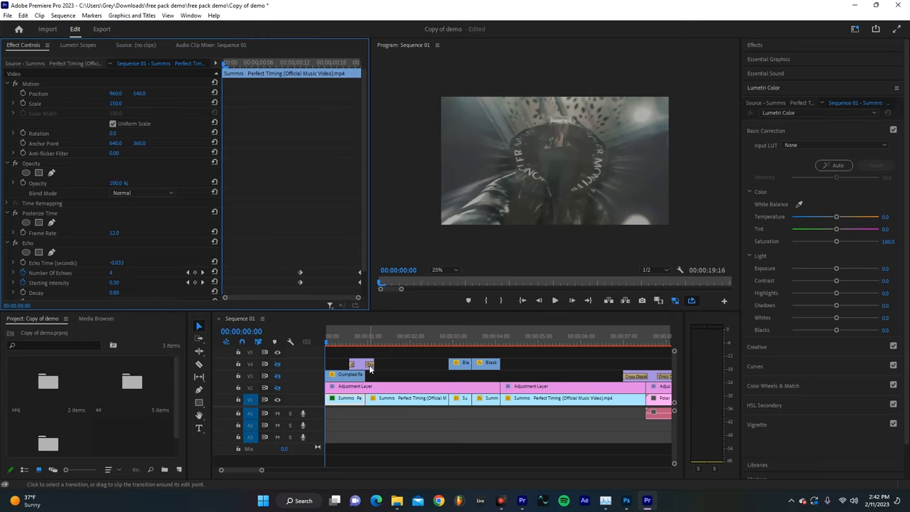
- Check the Adjustment Layer's Lumetri Color, then load the Crumpled Paper clip in the Source Monitor
click(320, 352)
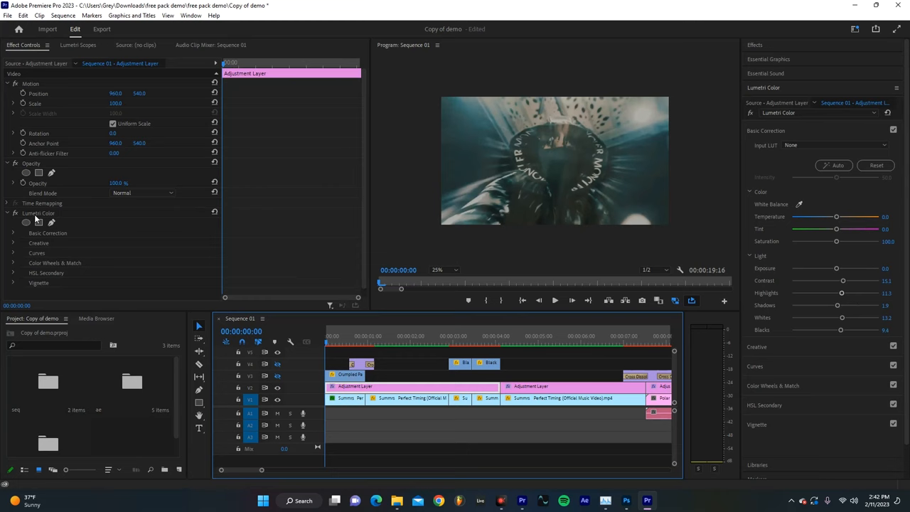
click(757, 149)
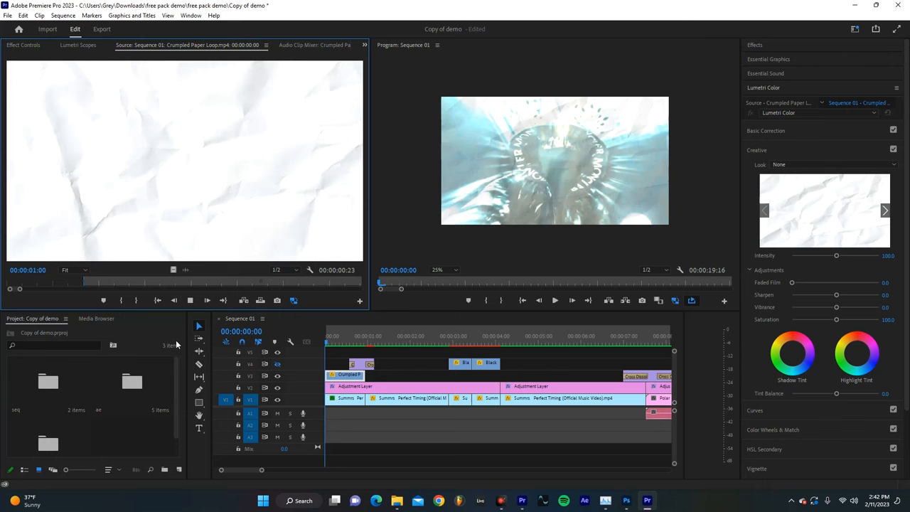
- Load night sky overlay.mov in the Source Monitor and skim through it
click(23, 45)
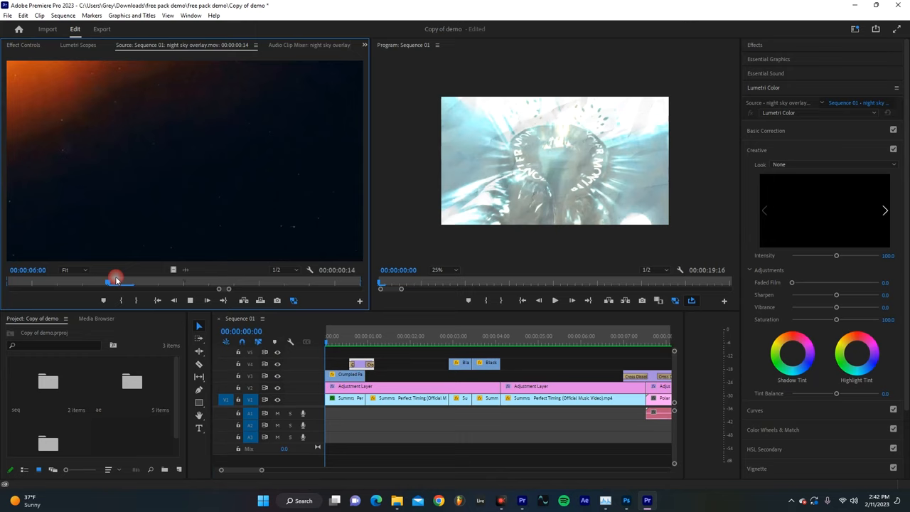
click(23, 45)
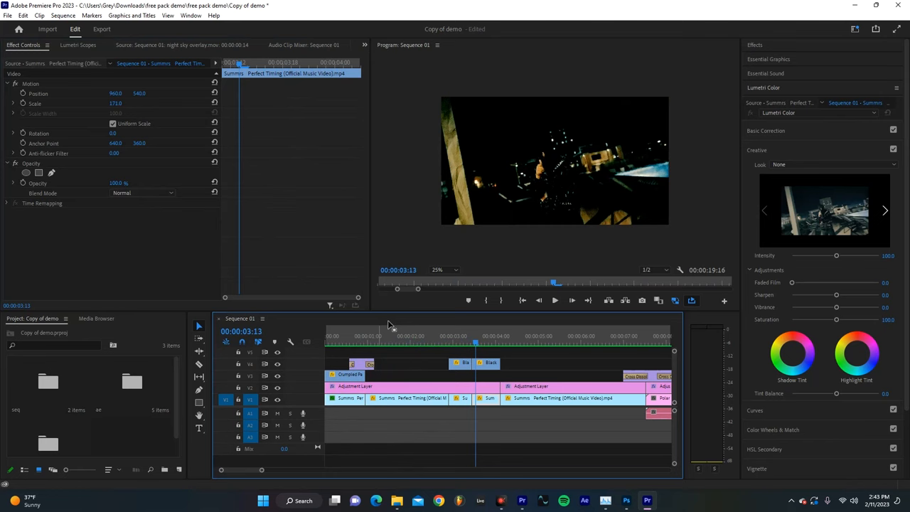
- Scrub over the Black Paper Loop clips and select Polaroid Transition 1 for Effect Controls
click(479, 345)
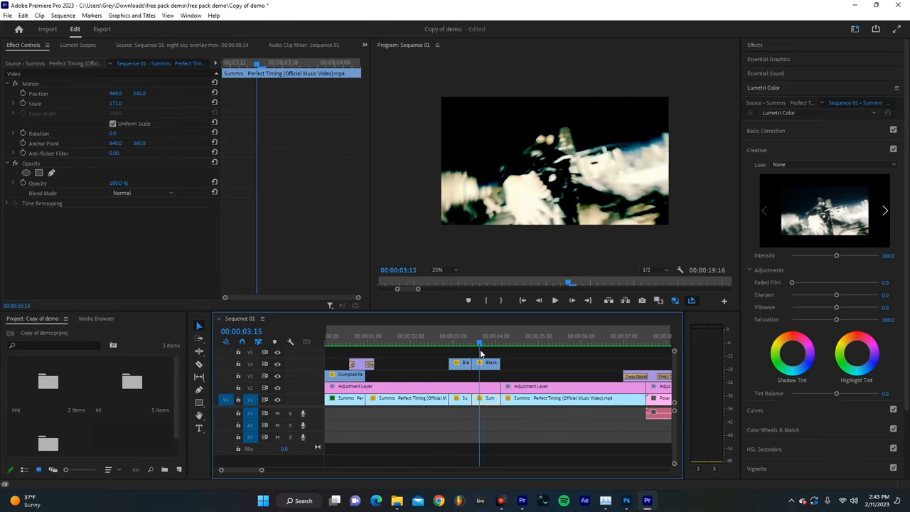
click(461, 362)
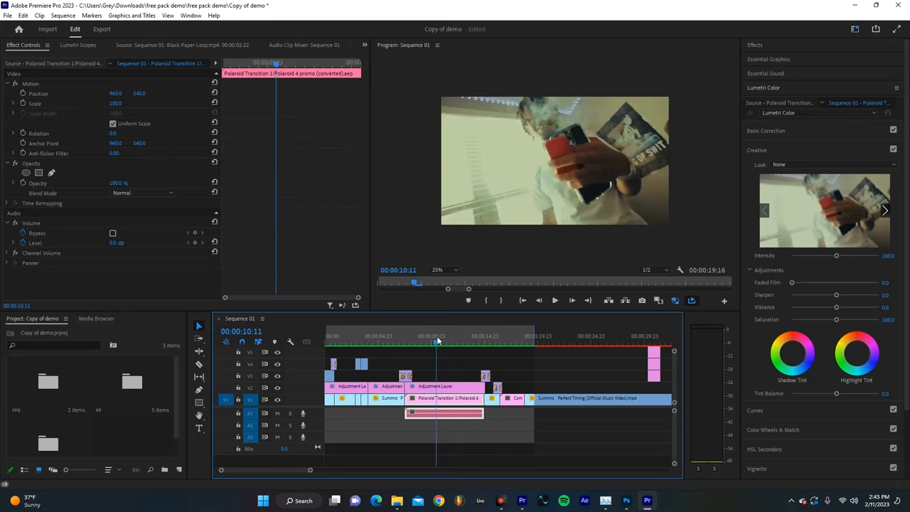
- Select the Comp 2/Polaroid 4 promo clip near 00:00:17:09 to show its Effect Controls
click(454, 336)
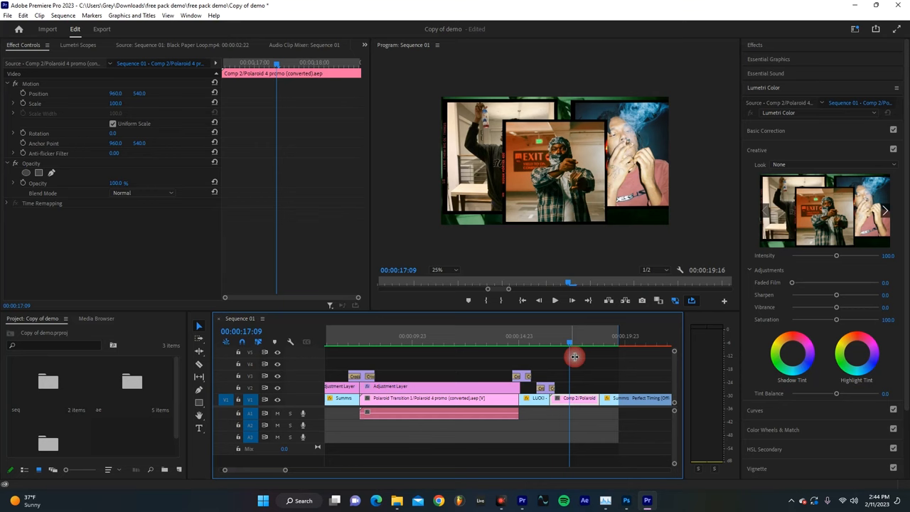
- Switch to Photoshop's Polaroid film frame file showing the Kodak Portra 400 edge text
click(629, 500)
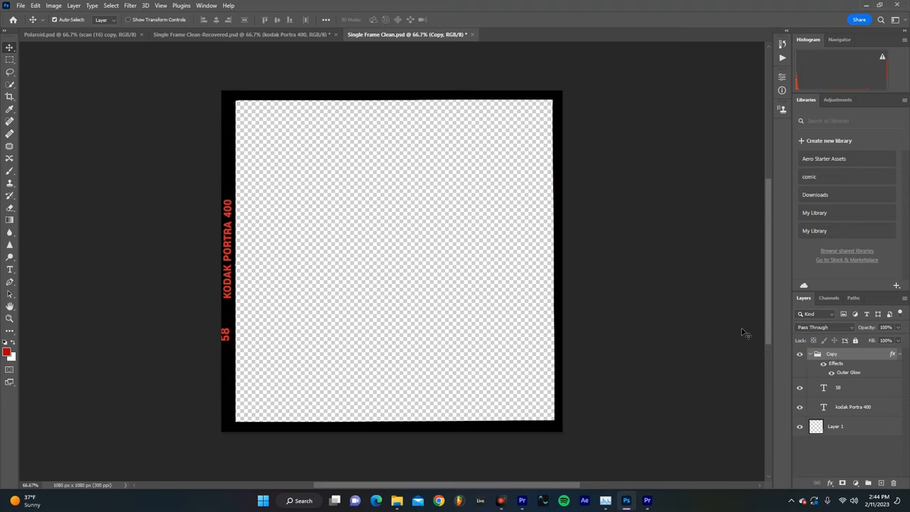
mouse_move(236, 273)
text(CINENMA WIRE IS SO COOL OMG)
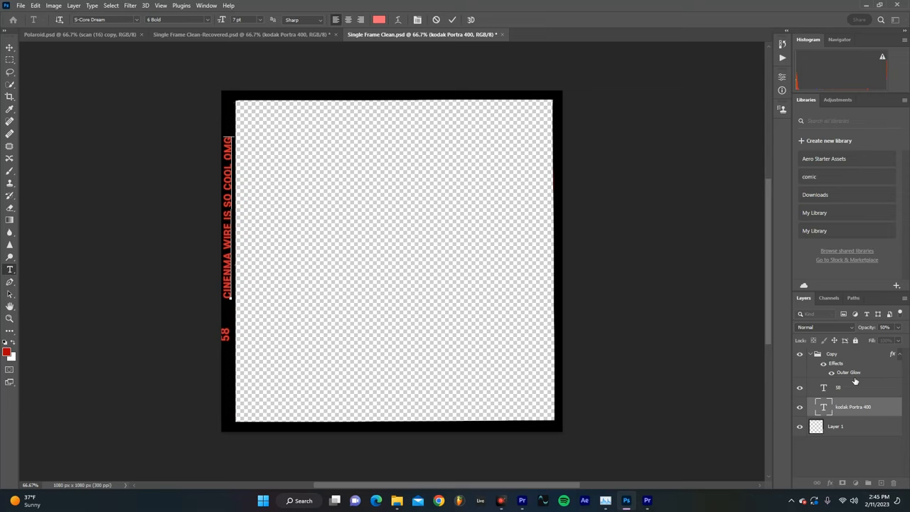
mouse_move(797, 382)
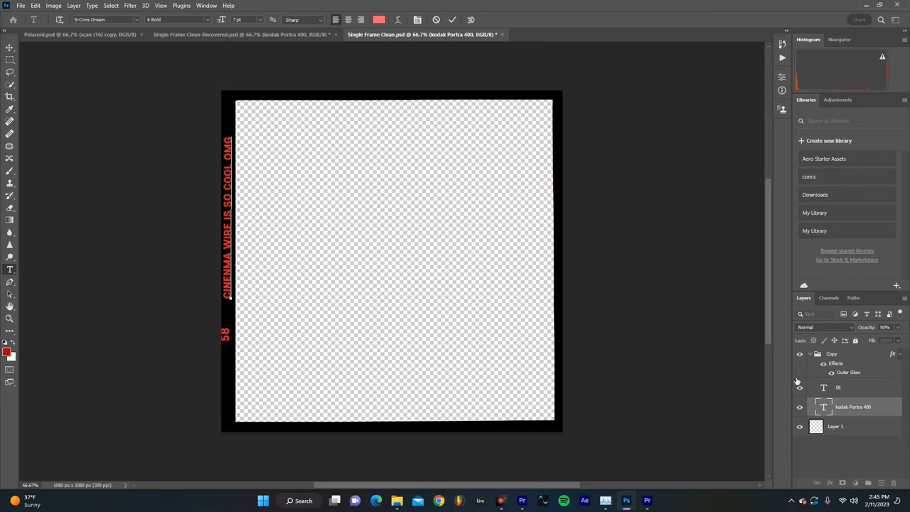